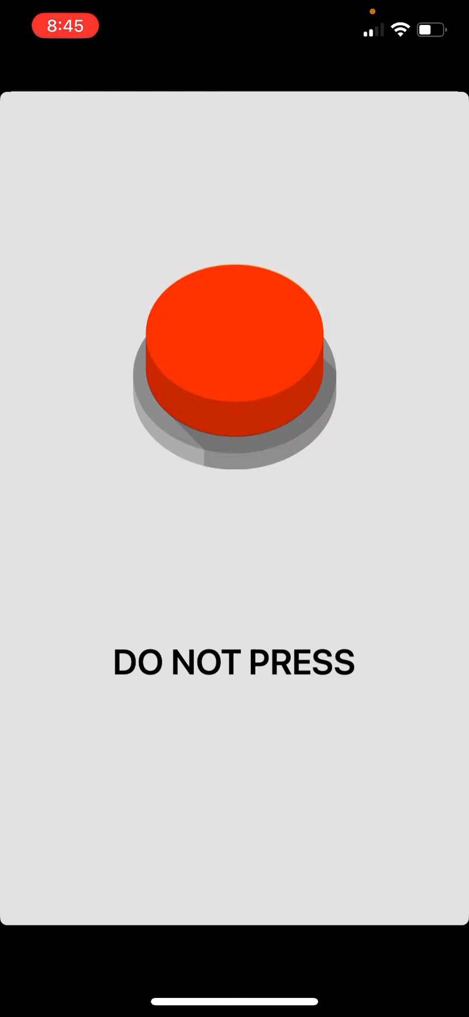
Press the red button seven times past the warnings until 'Grr... now you've asked for it.'.
click(234, 369)
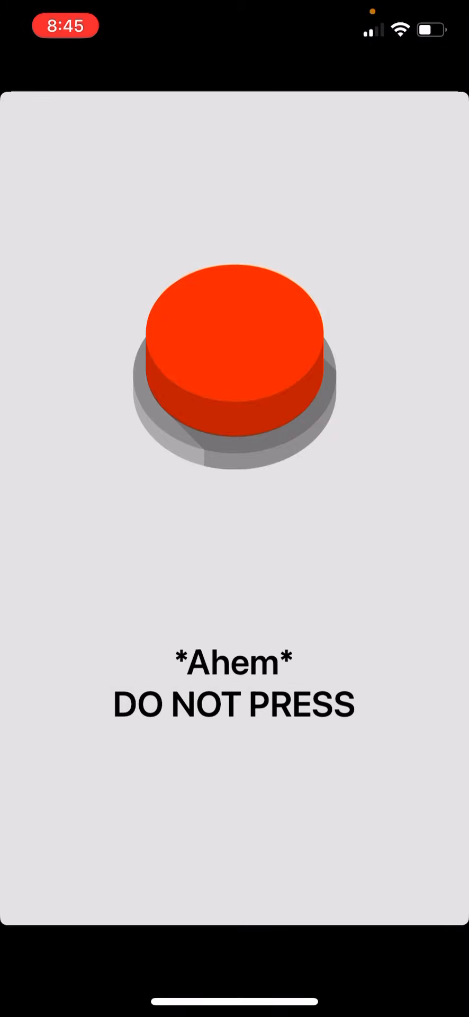
click(235, 363)
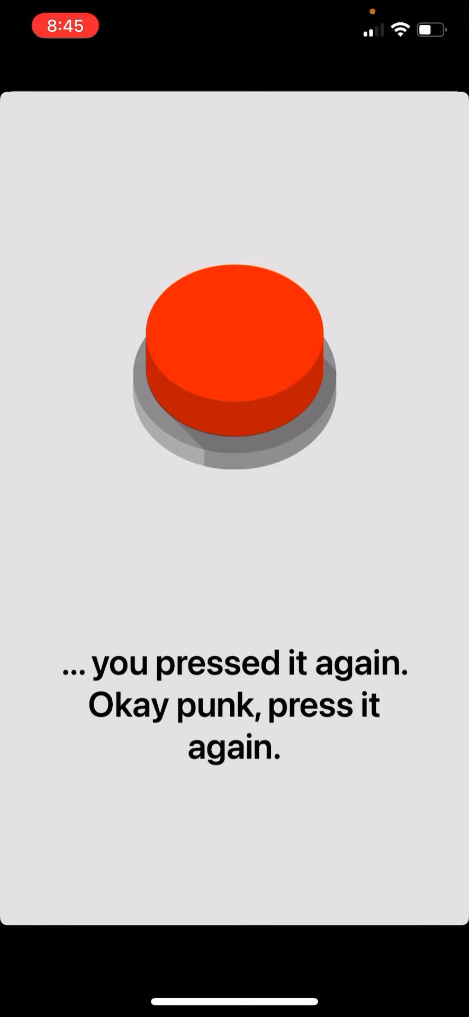
click(234, 373)
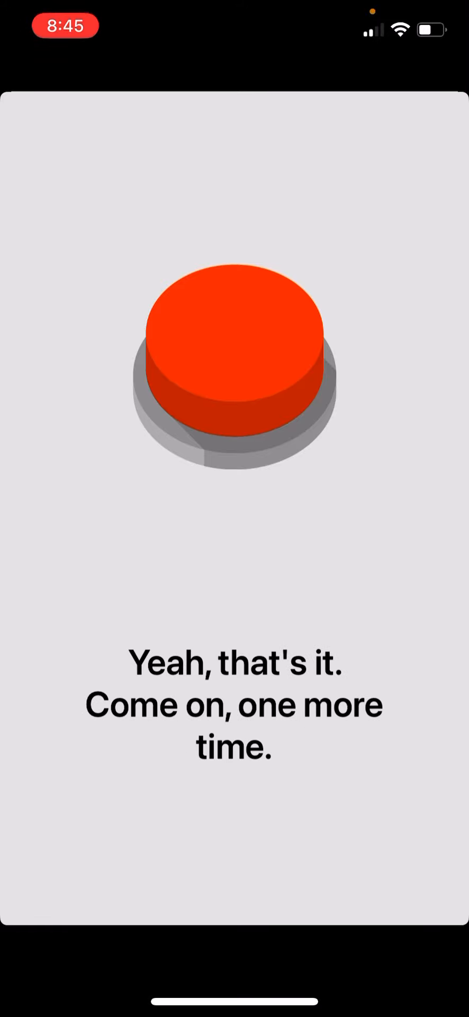
click(235, 376)
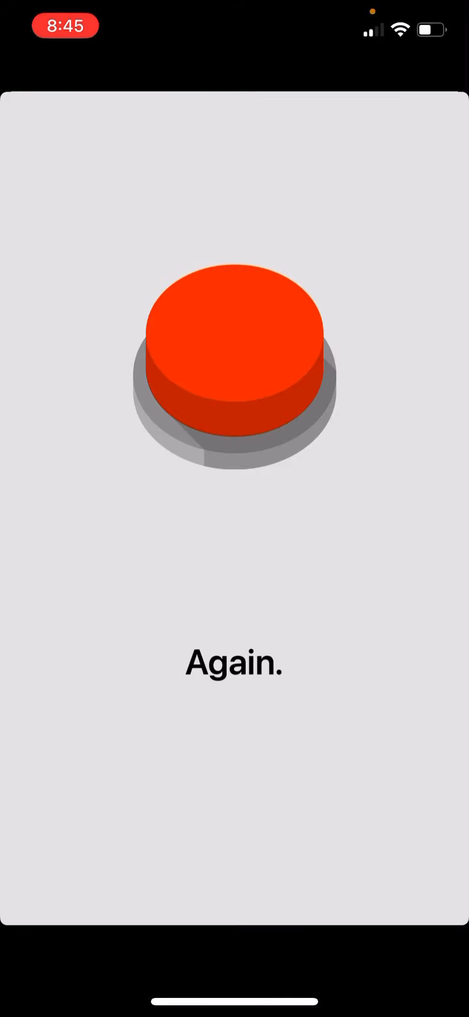
click(234, 376)
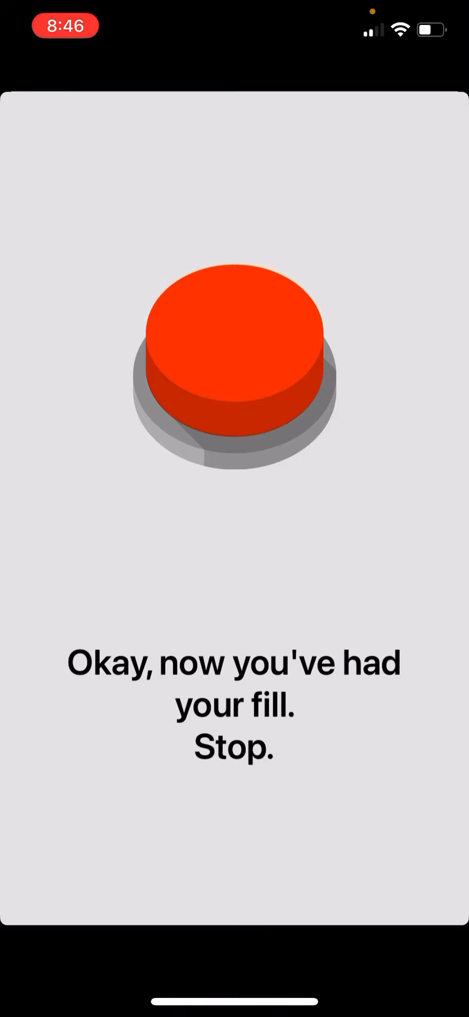
click(234, 367)
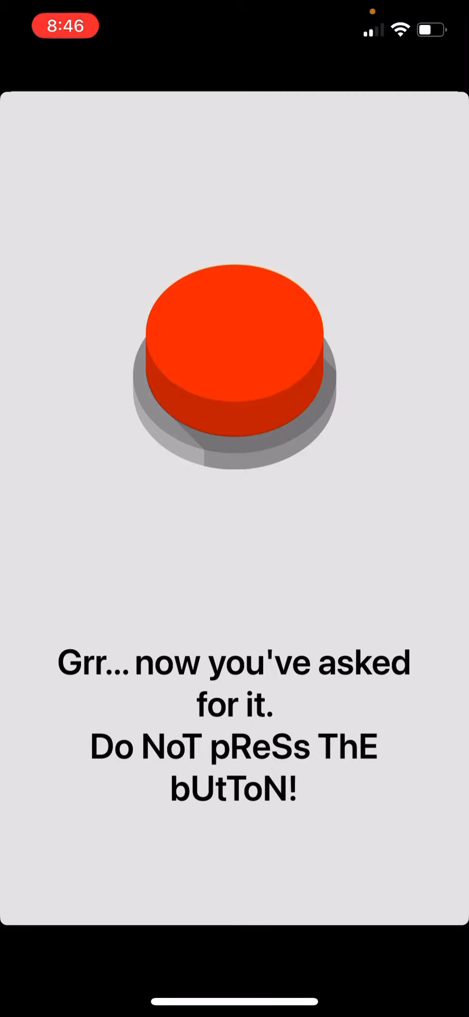
click(235, 363)
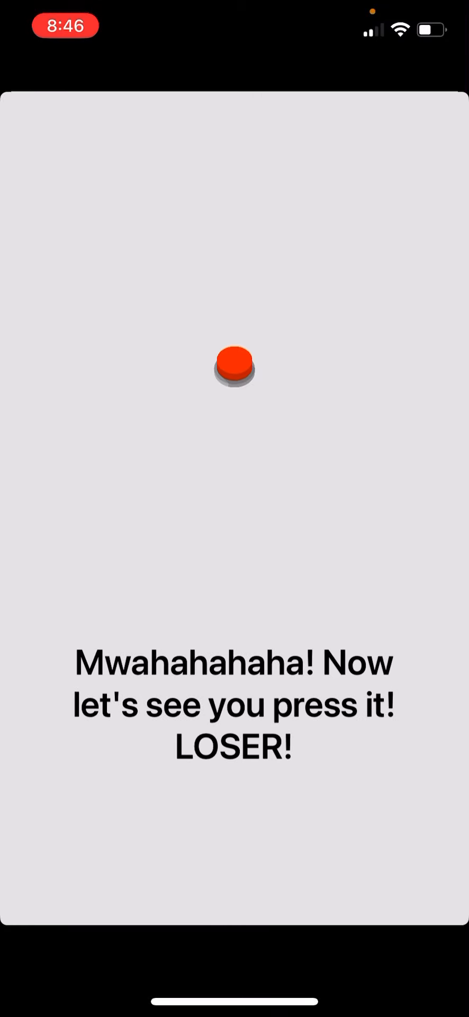
Hit the shrunken button, then press past the toothbrush caption to 'Quick! What's that behind you?!'.
click(234, 368)
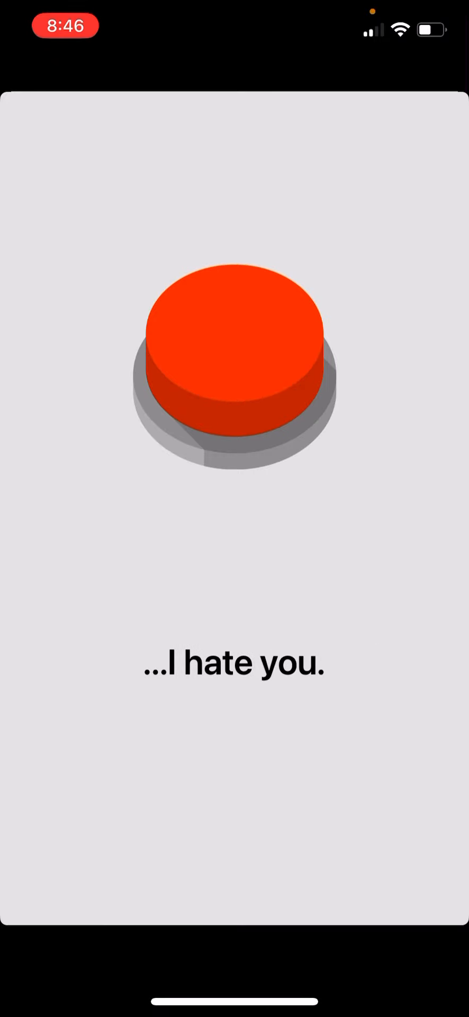
click(235, 370)
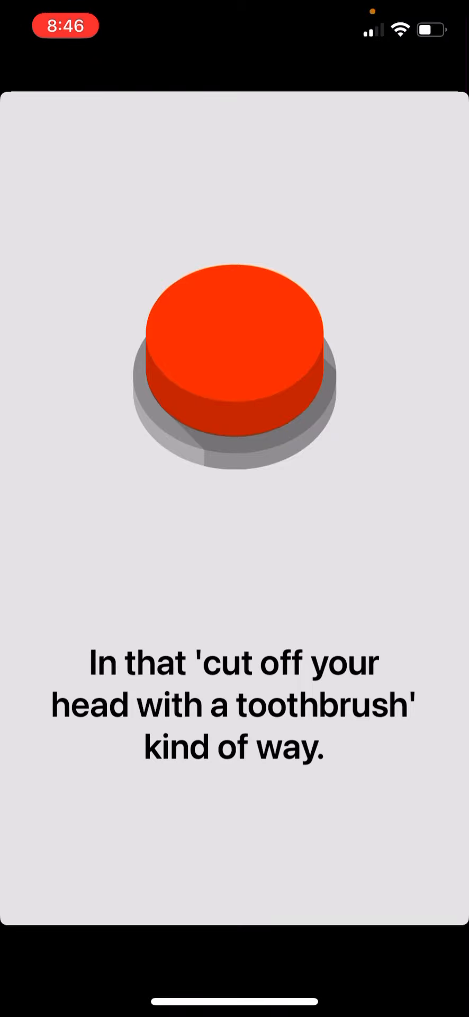
click(234, 363)
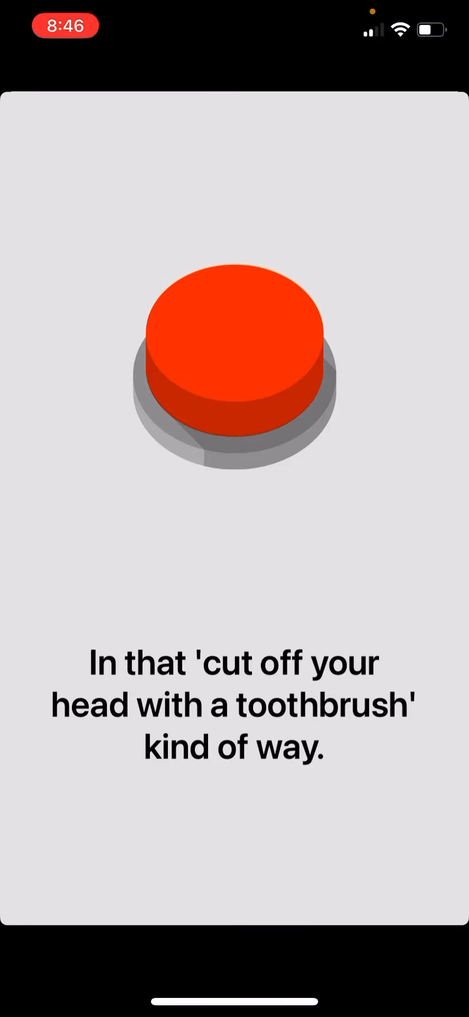
click(235, 373)
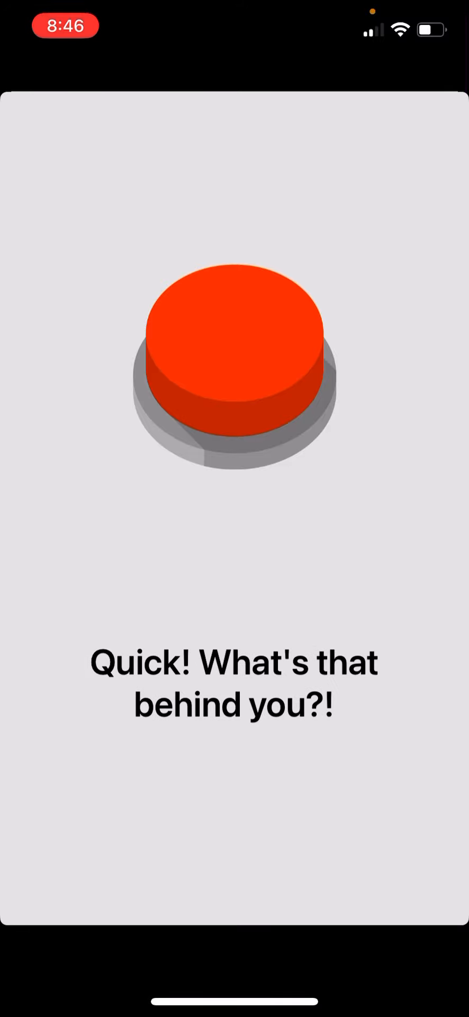
click(234, 376)
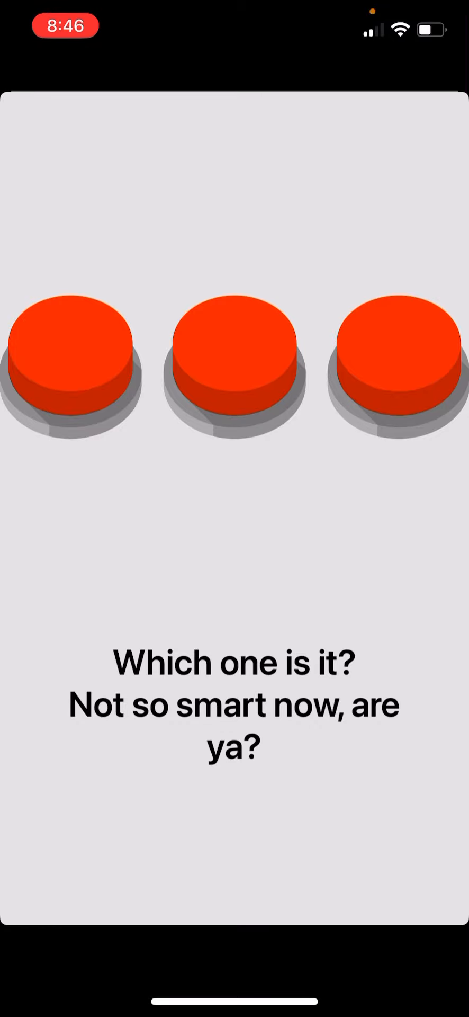
Pick one of the three buttons, then one of Round 2's sixteen buttons.
click(234, 373)
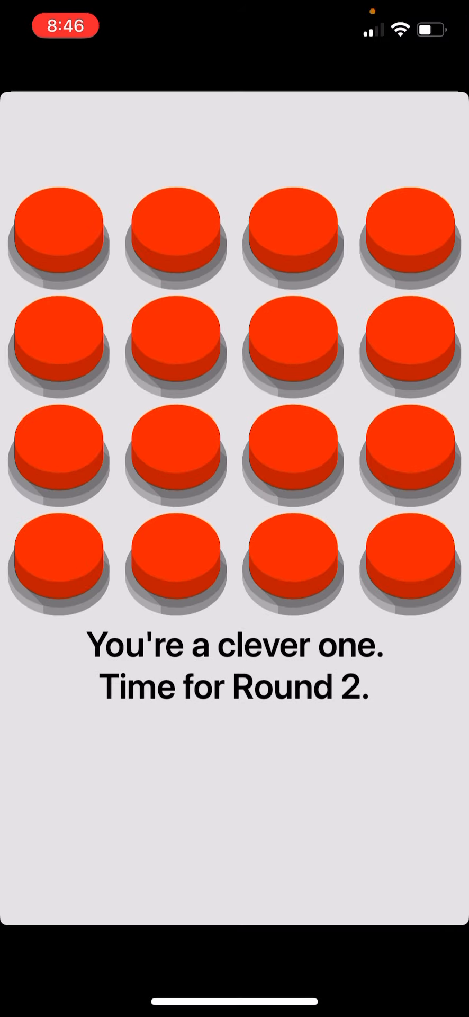
click(59, 237)
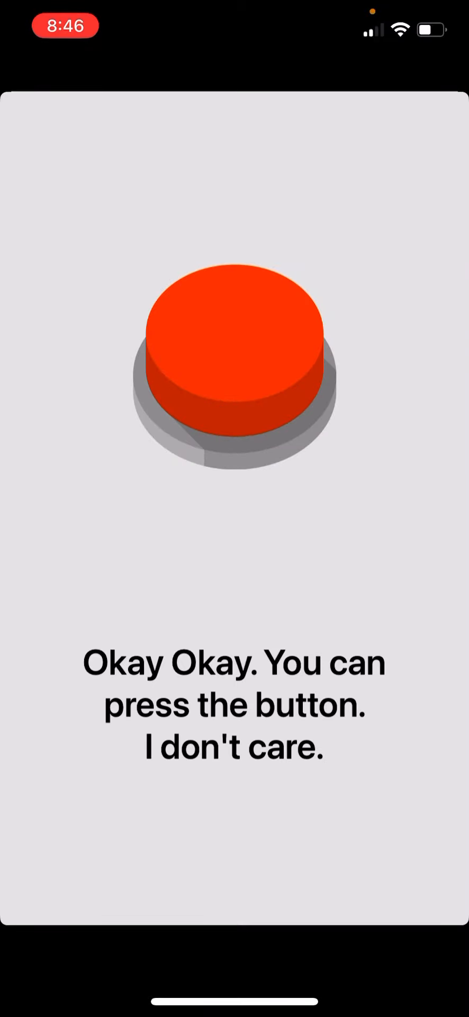
Press through 'You killed everyone', HAHA! and limbo captions until '*Ahem* DO NOT PRESS'.
click(235, 373)
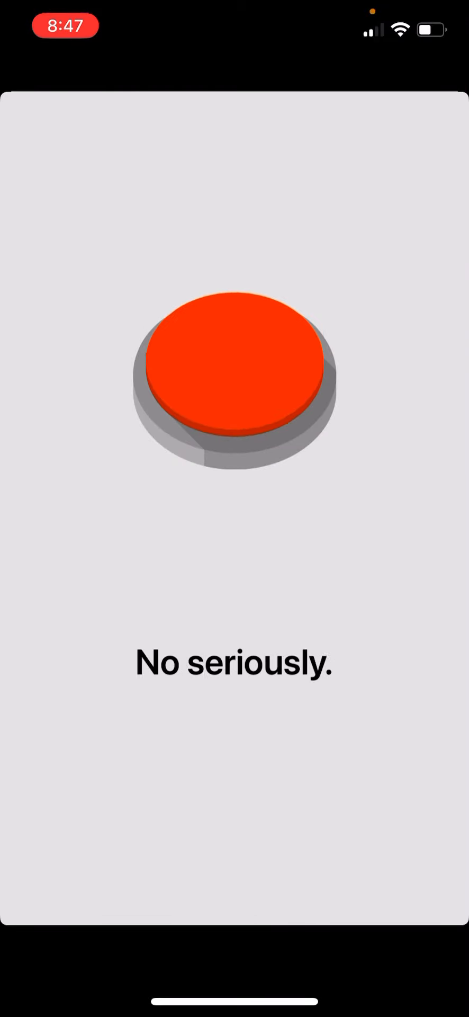
click(234, 380)
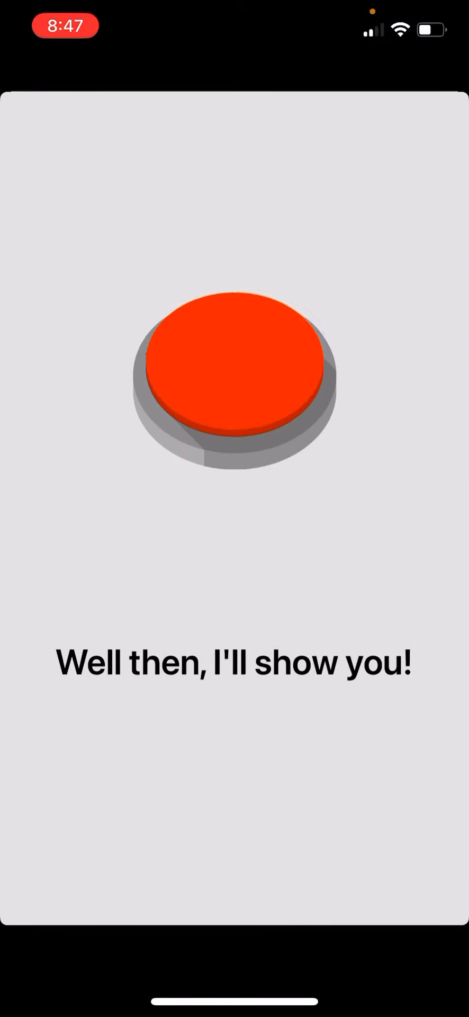
click(234, 376)
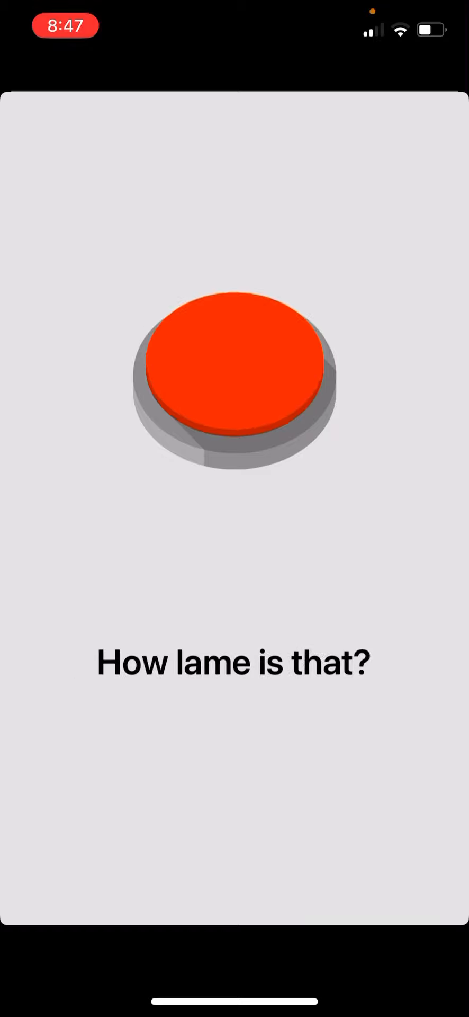
click(235, 377)
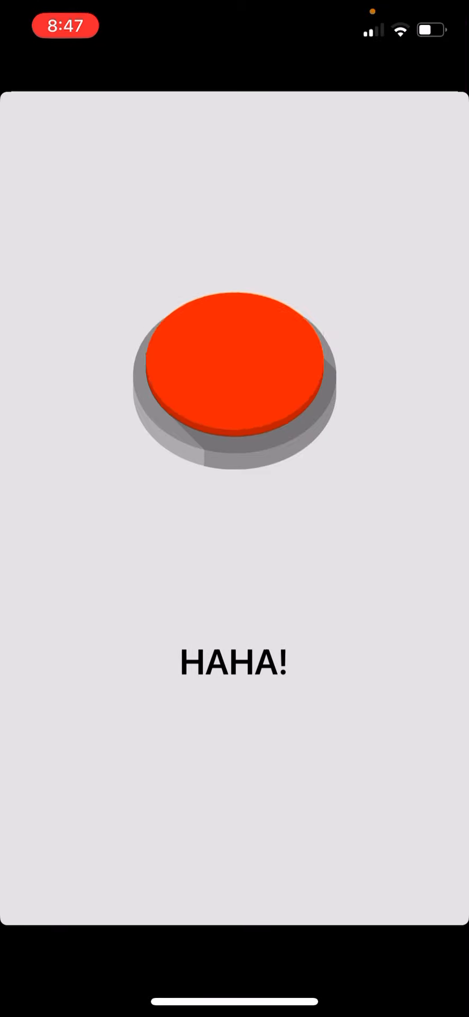
click(234, 379)
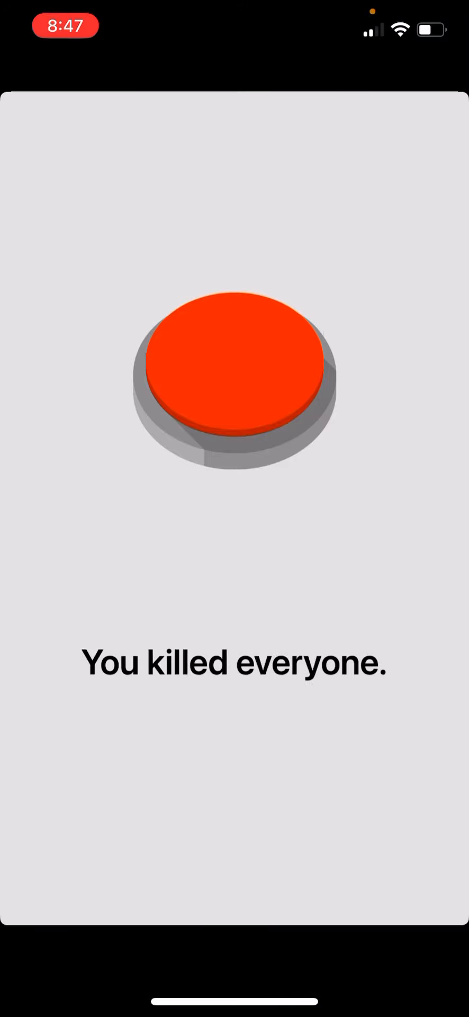
click(235, 376)
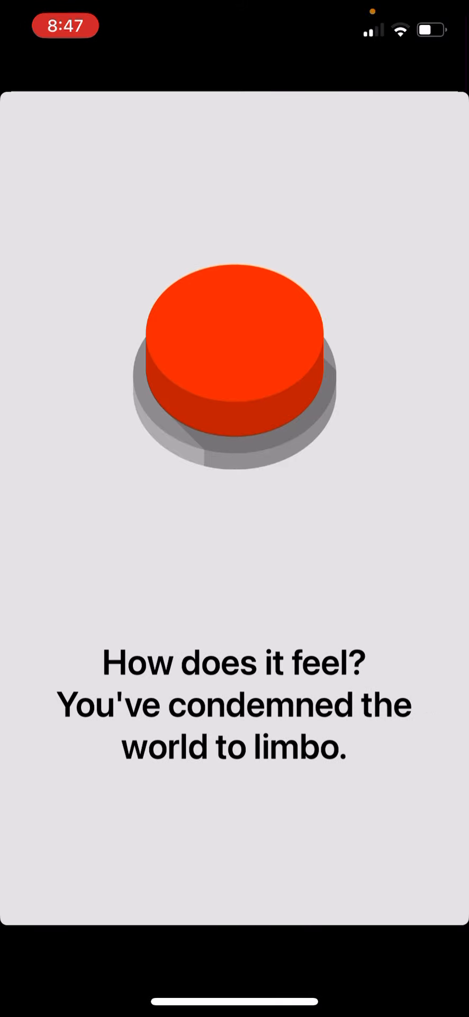
click(235, 364)
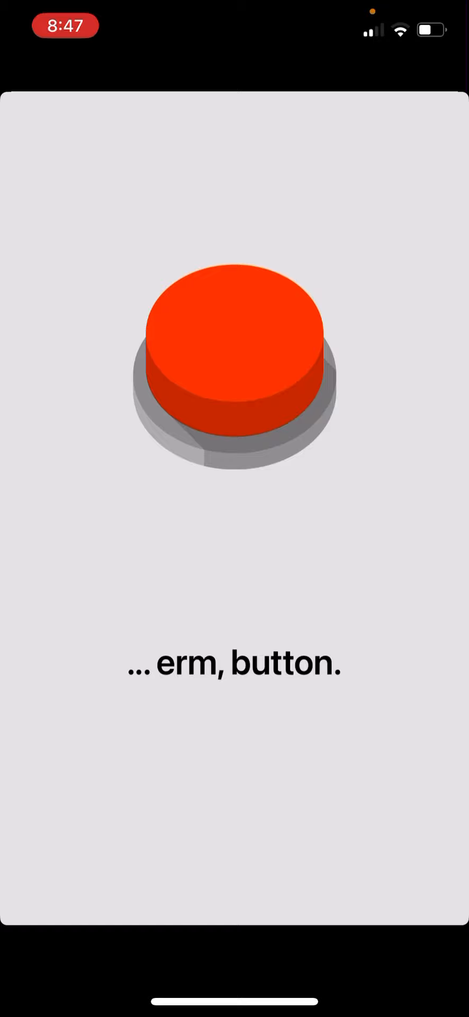
click(234, 363)
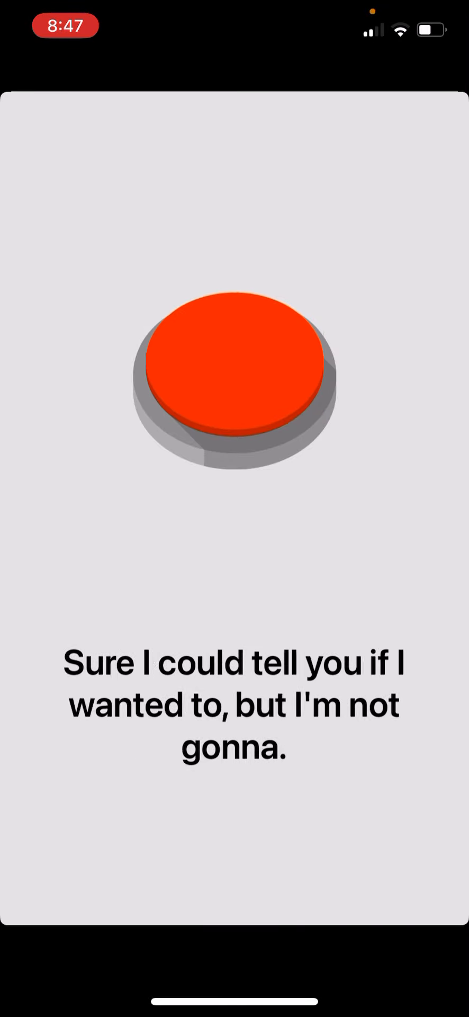
click(234, 376)
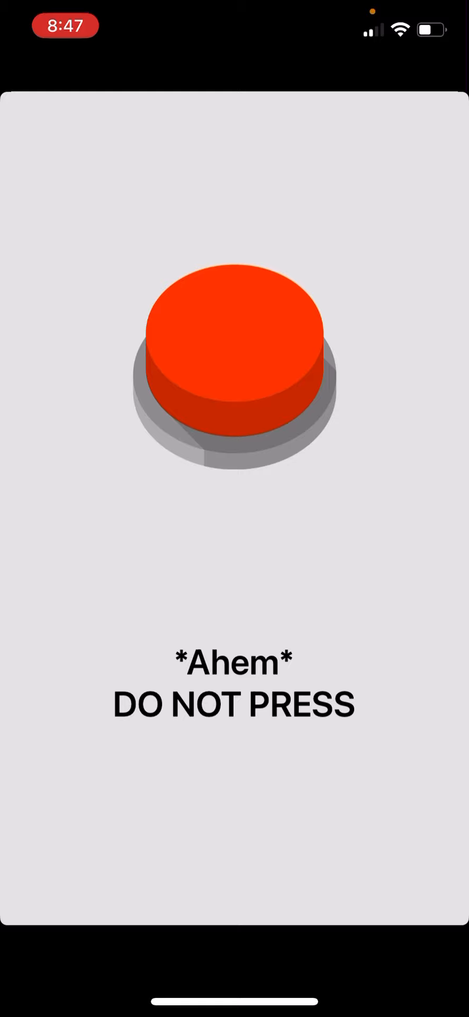
Shrink the button, tap the tiny one, and enter Round 2's captions.
click(234, 370)
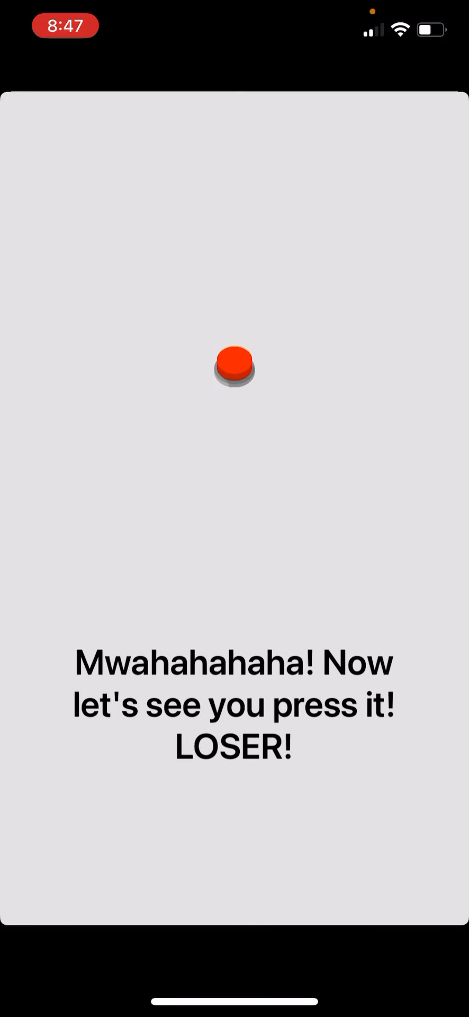
click(235, 370)
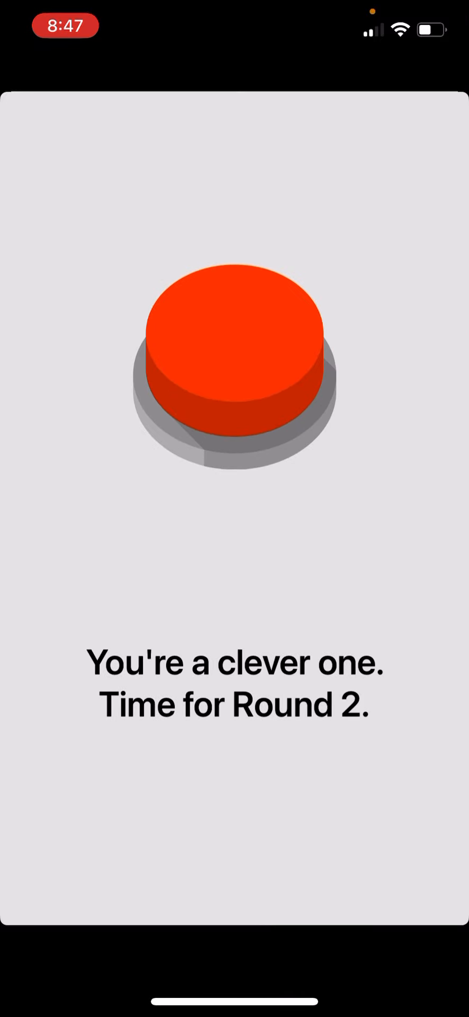
click(235, 373)
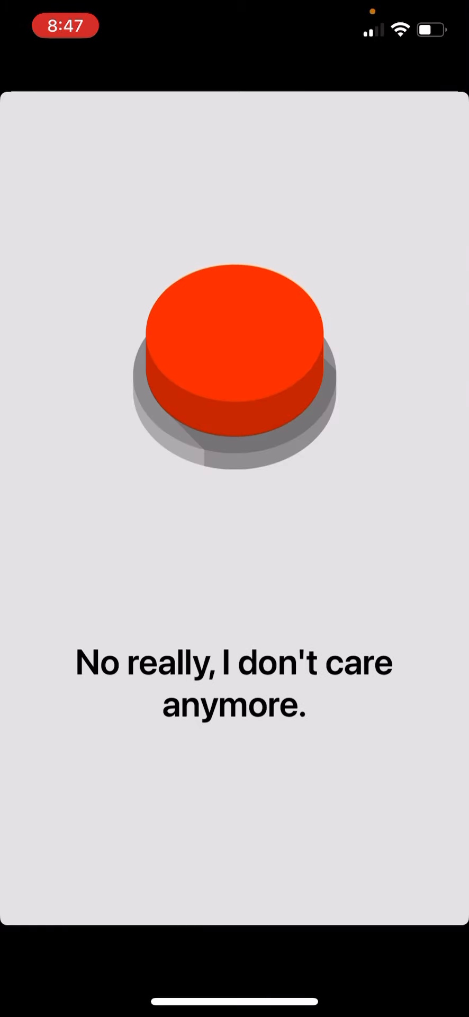
Press through the cartoon, 'Deeper.' and 'Quarter?' captions until the 'Let's get funky!' swarm.
click(234, 376)
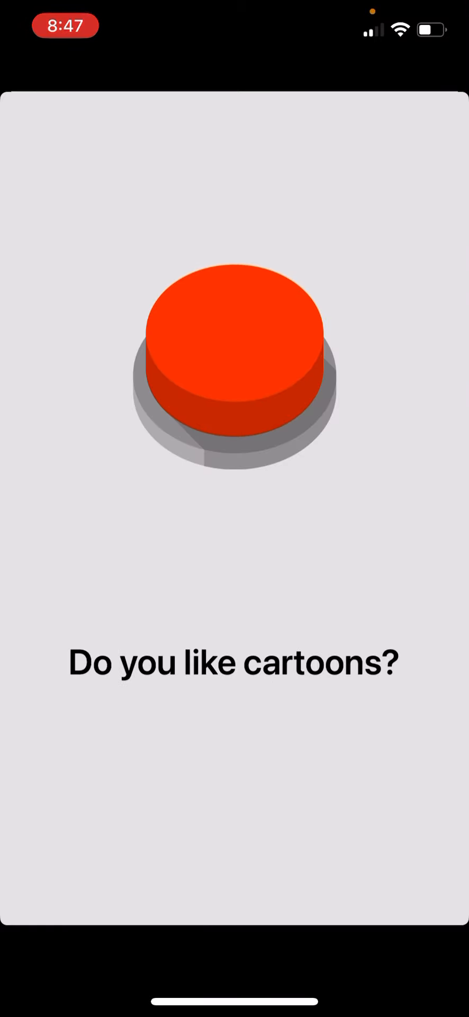
click(234, 373)
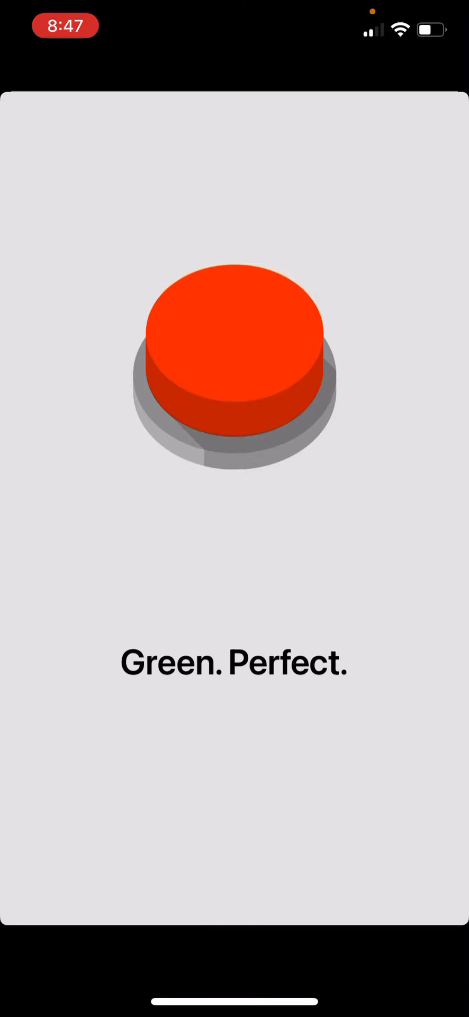
click(235, 376)
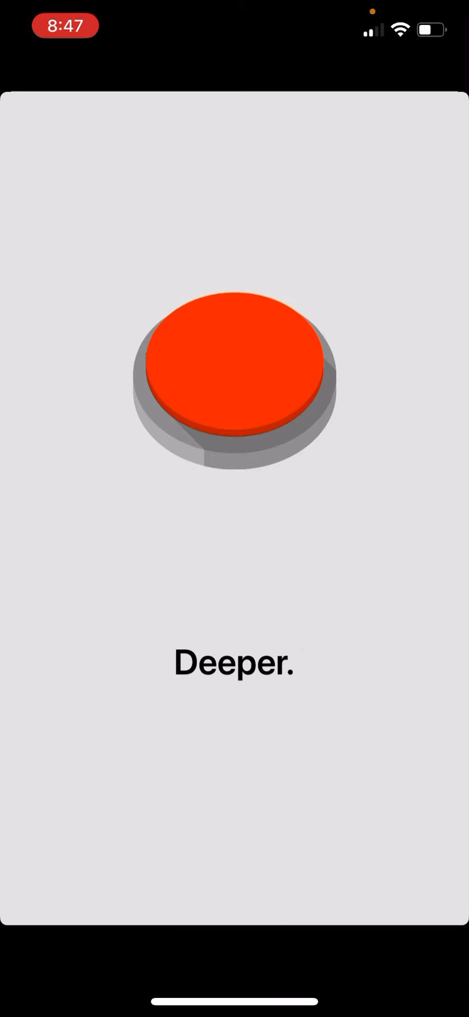
click(234, 382)
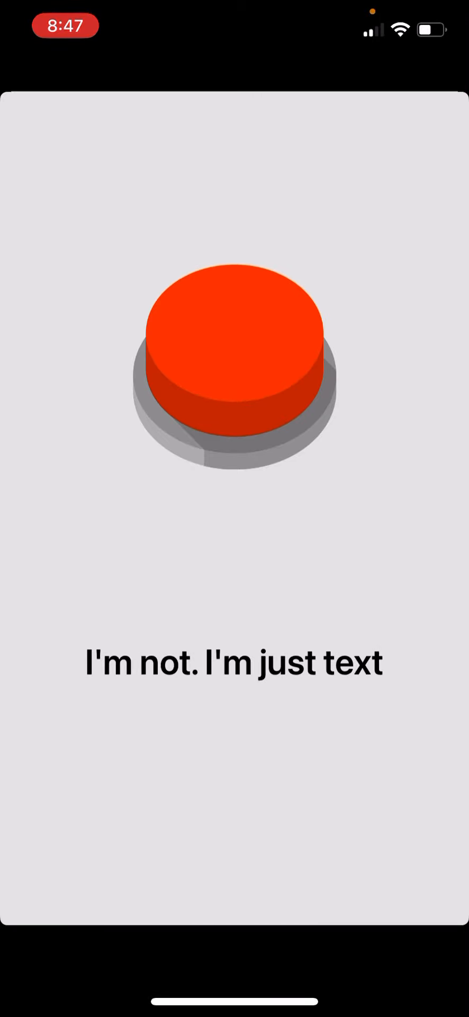
click(234, 369)
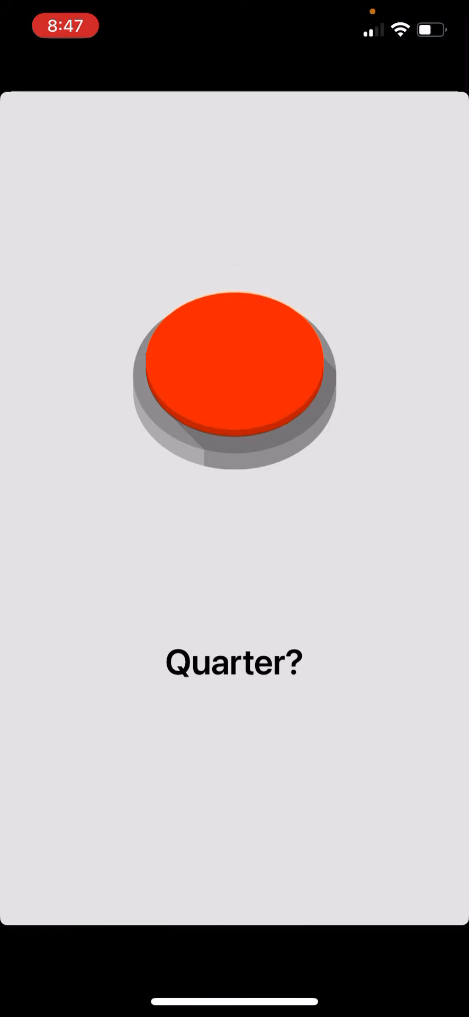
click(234, 376)
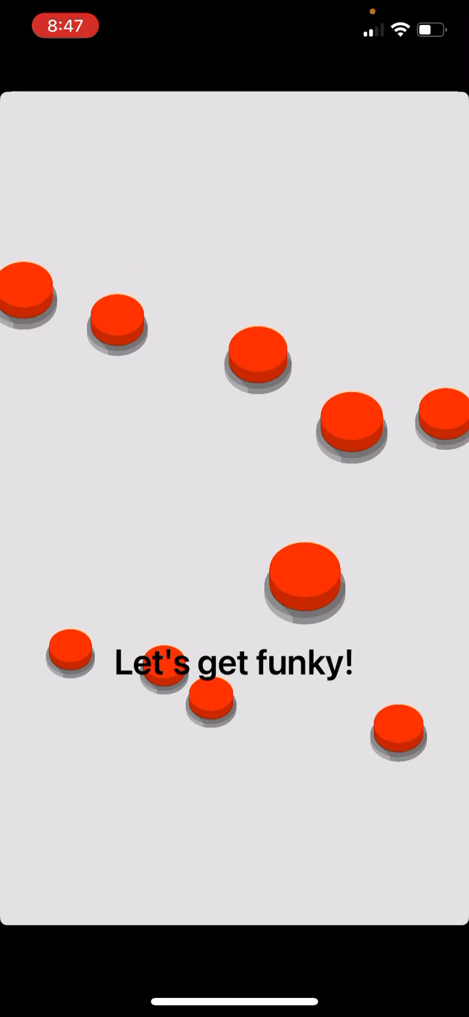
Tap a swarm button, then press through '*whistles*' and favourite-letter captions to 'feel bad.'.
click(306, 588)
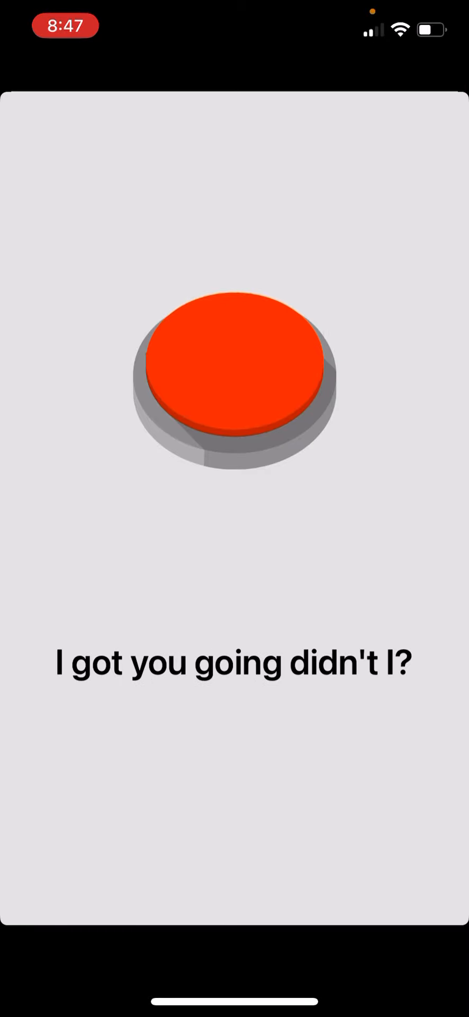
click(234, 382)
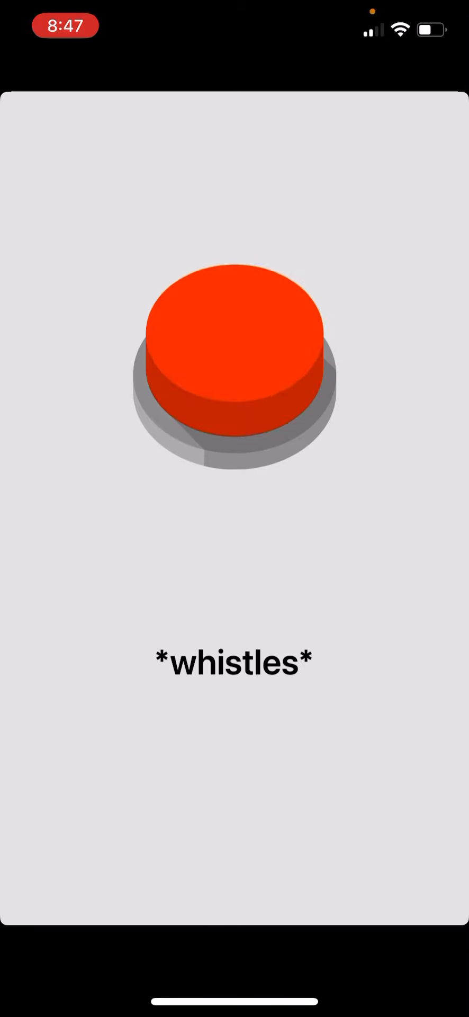
click(235, 372)
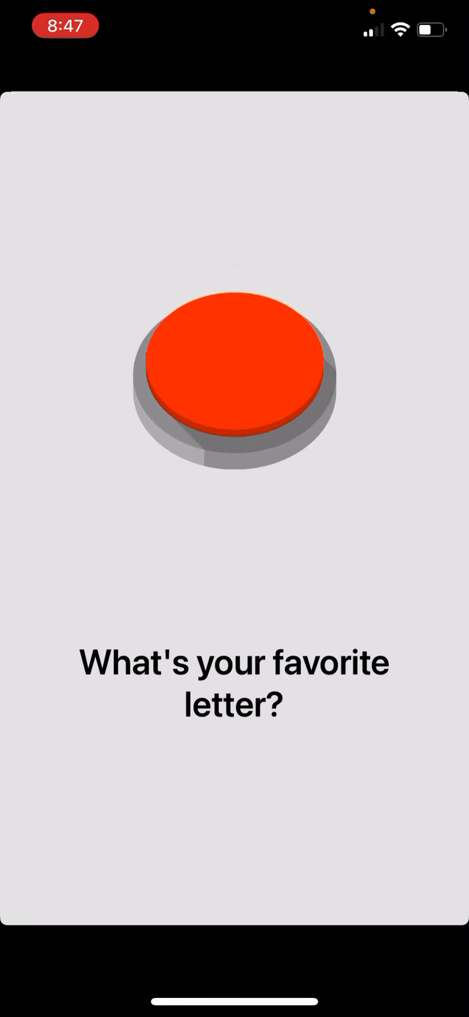
click(233, 376)
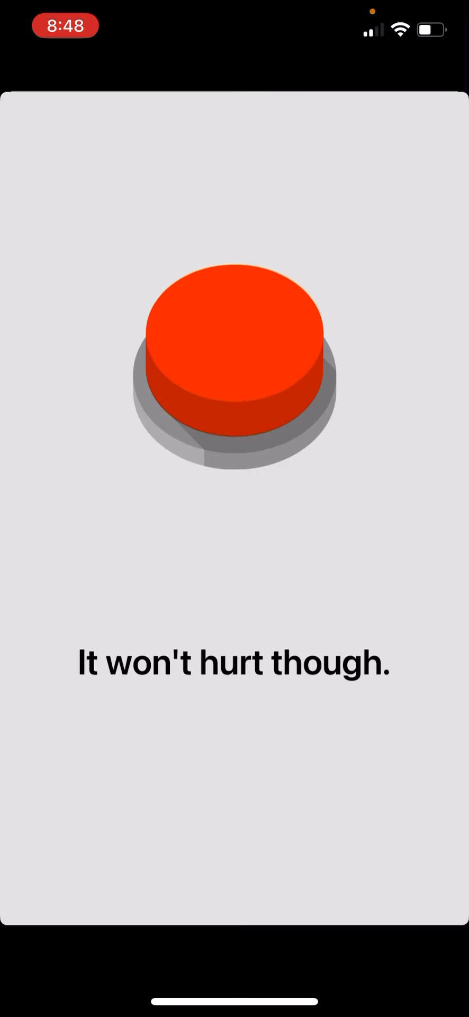
click(235, 376)
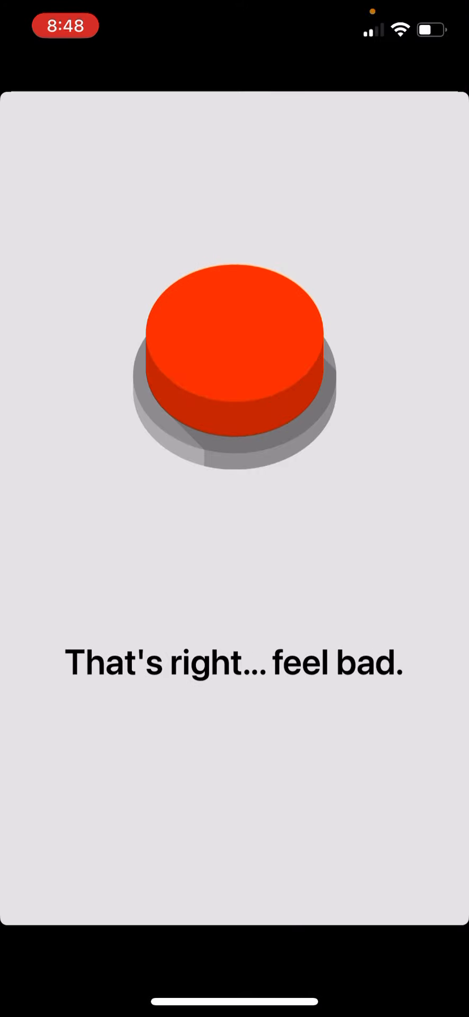